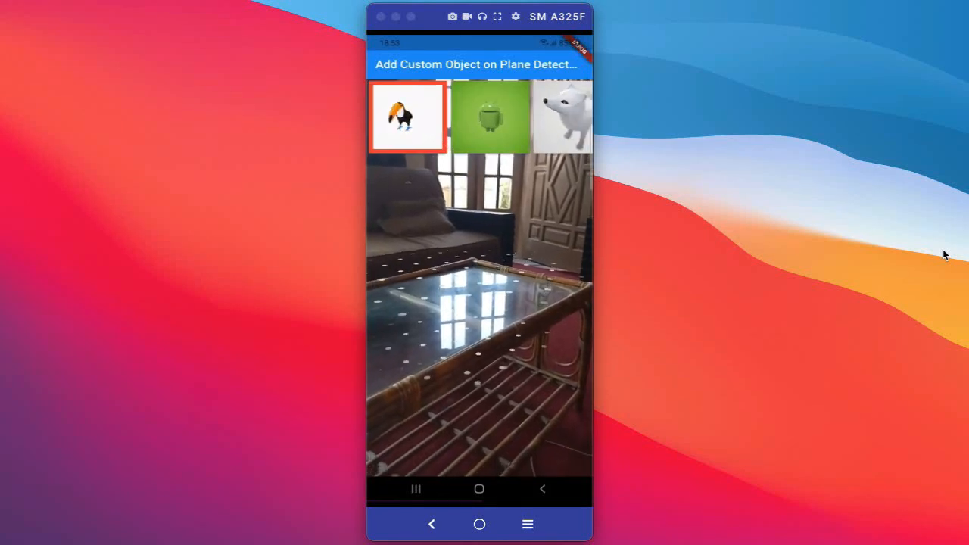
Place the toucan on the glass coffee table plane, then move to the runtime materials sphere demo.
click(408, 116)
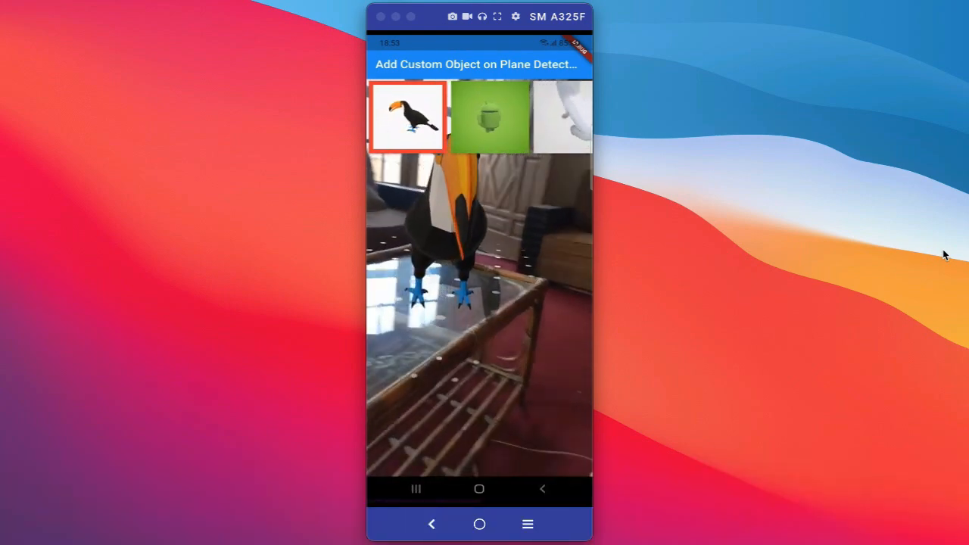
click(563, 117)
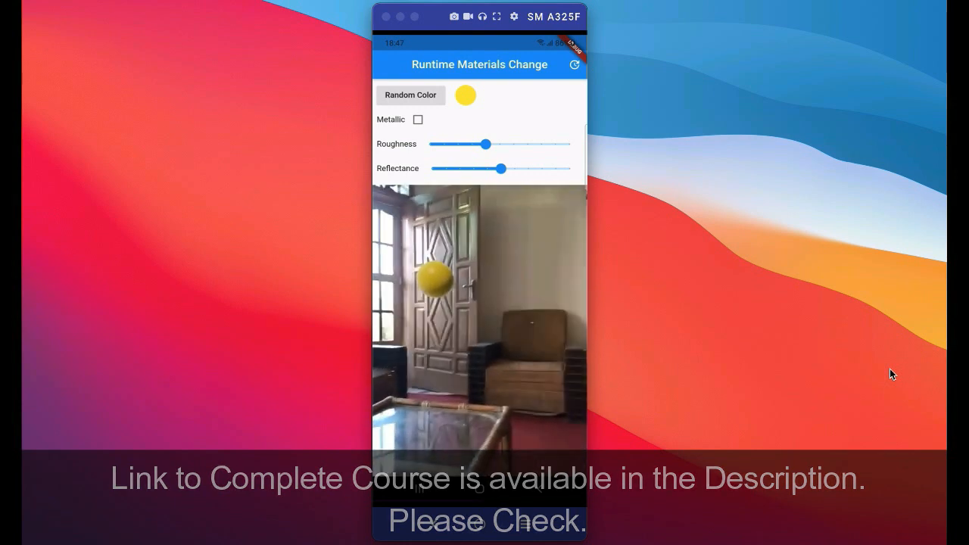
Give the sphere two random colours, make it metallic, and push roughness to maximum.
click(410, 95)
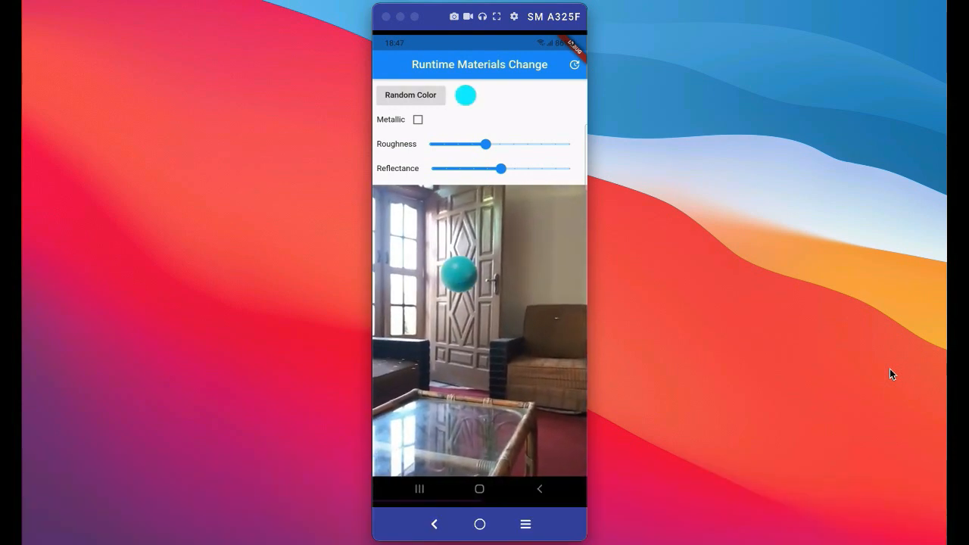
click(410, 94)
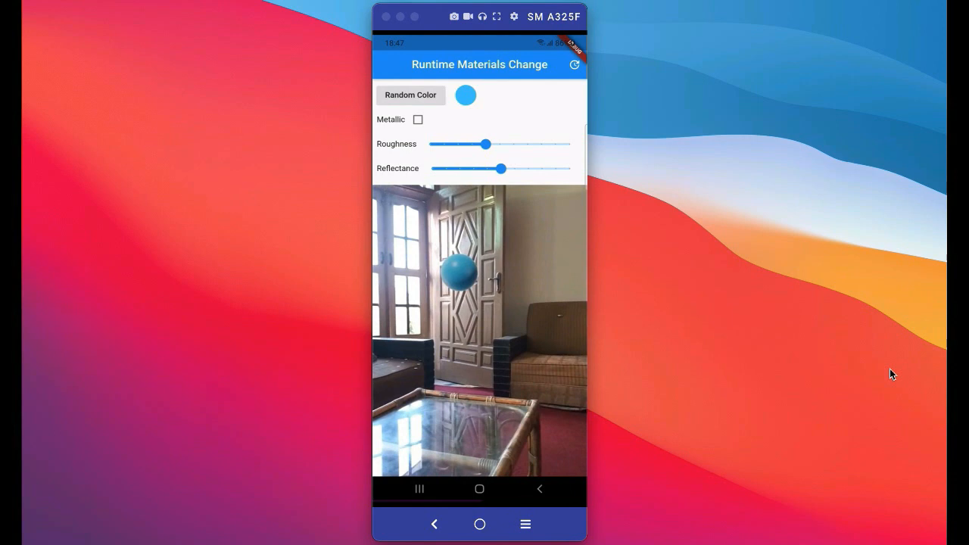
click(417, 120)
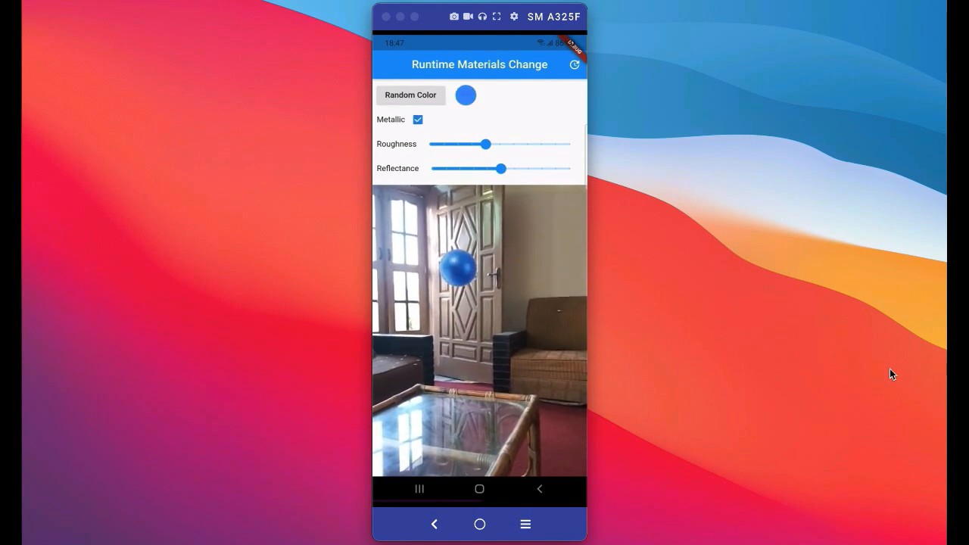
drag(487, 144, 570, 144)
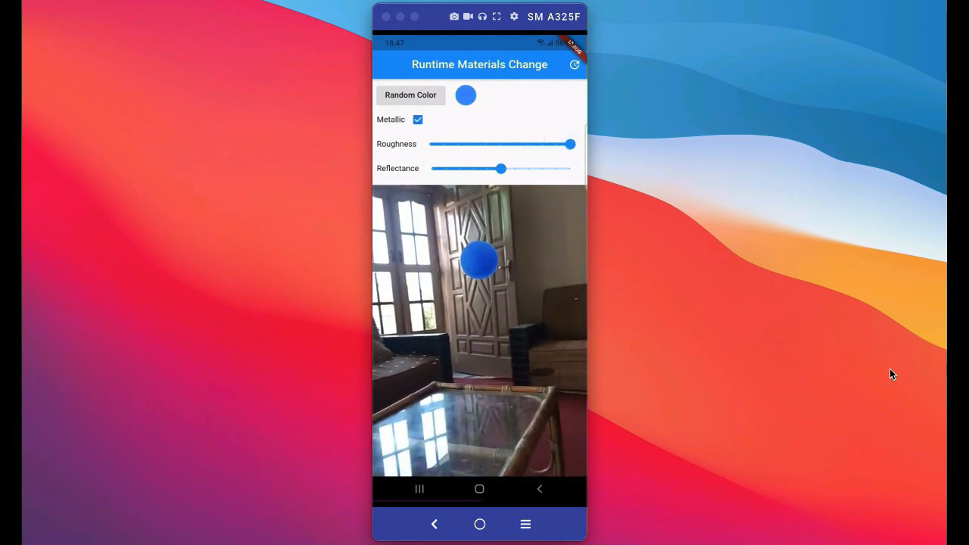
Turn metallic off, settle roughness at about half, and raise reflectance slightly from zero.
click(418, 119)
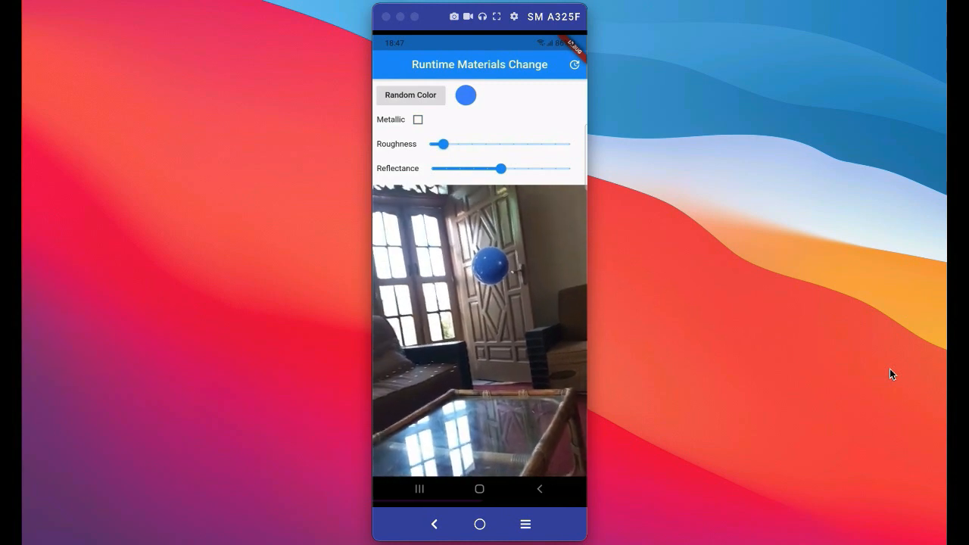
drag(442, 144, 571, 144)
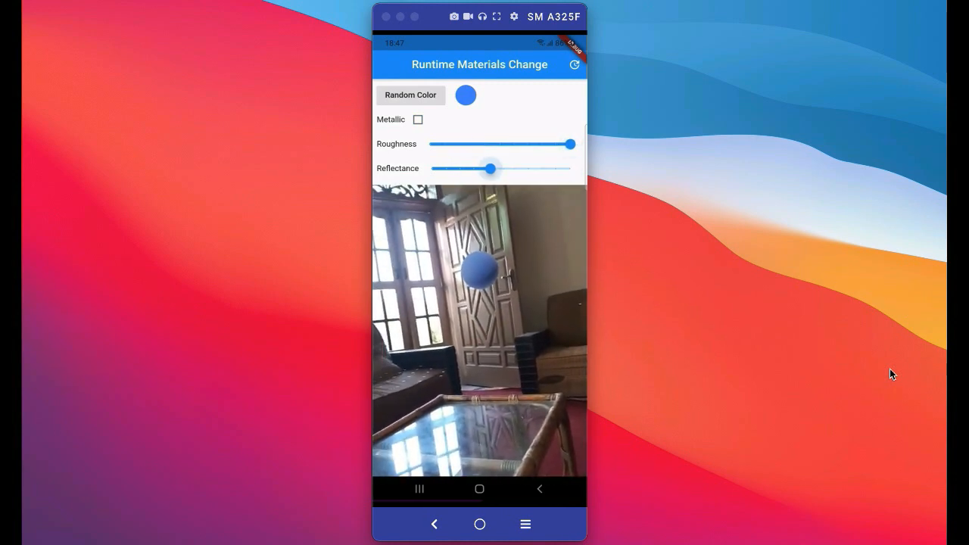
drag(491, 168, 432, 169)
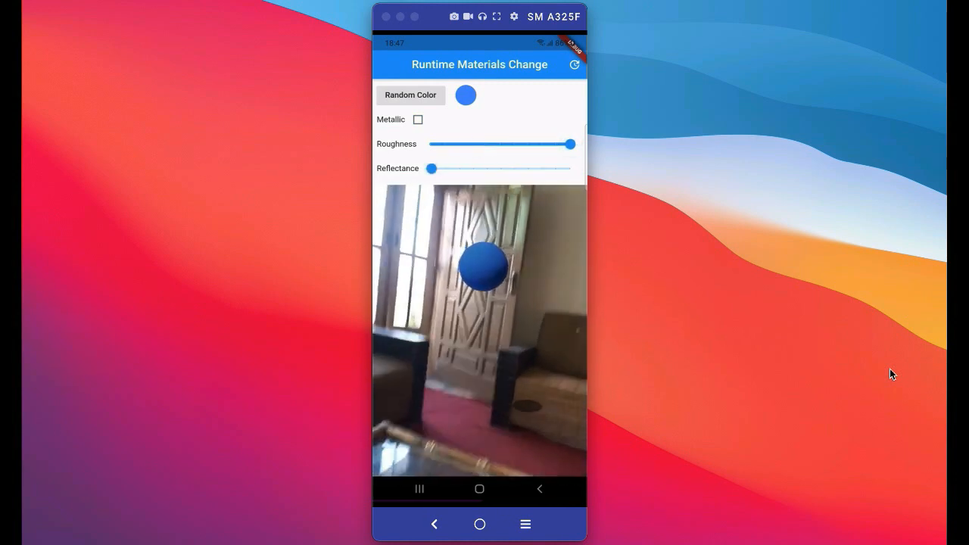
drag(571, 144, 496, 144)
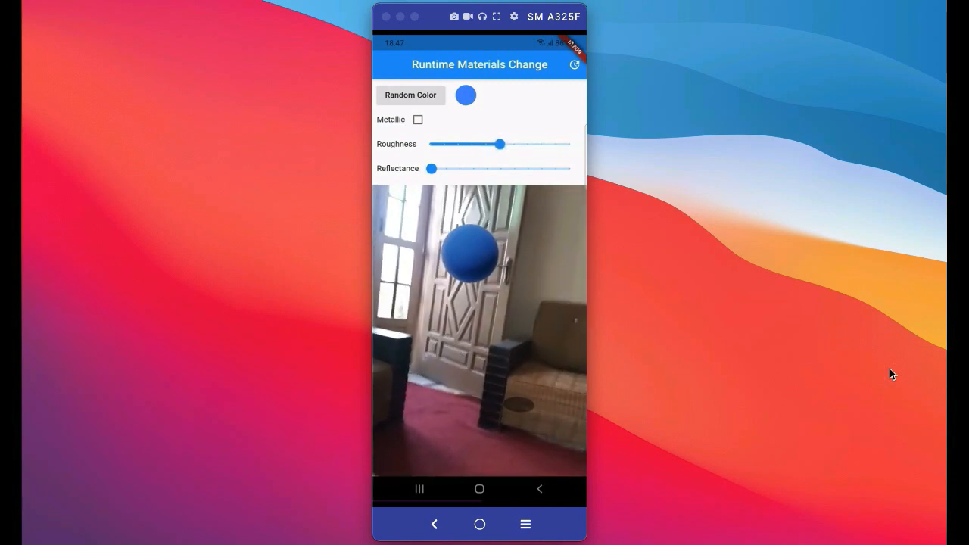
drag(432, 168, 473, 168)
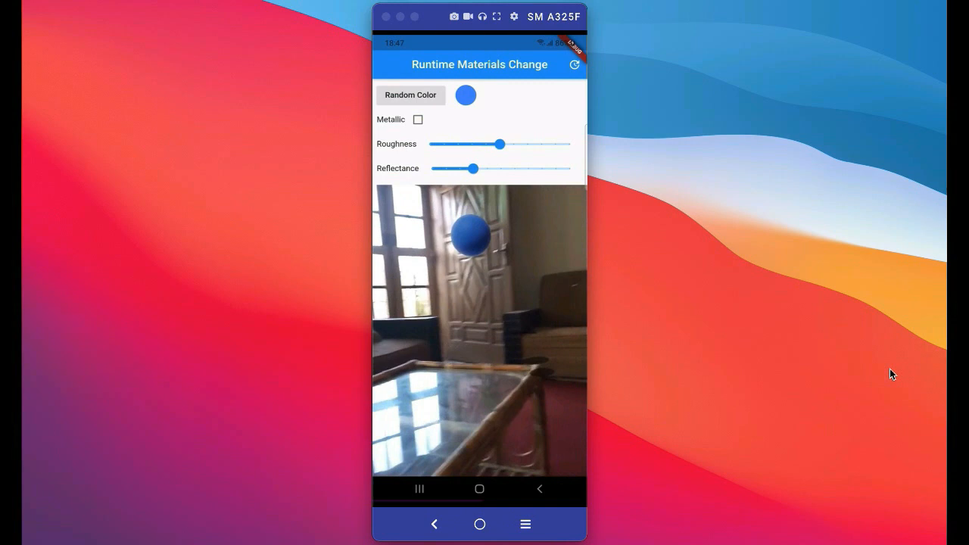
click(417, 120)
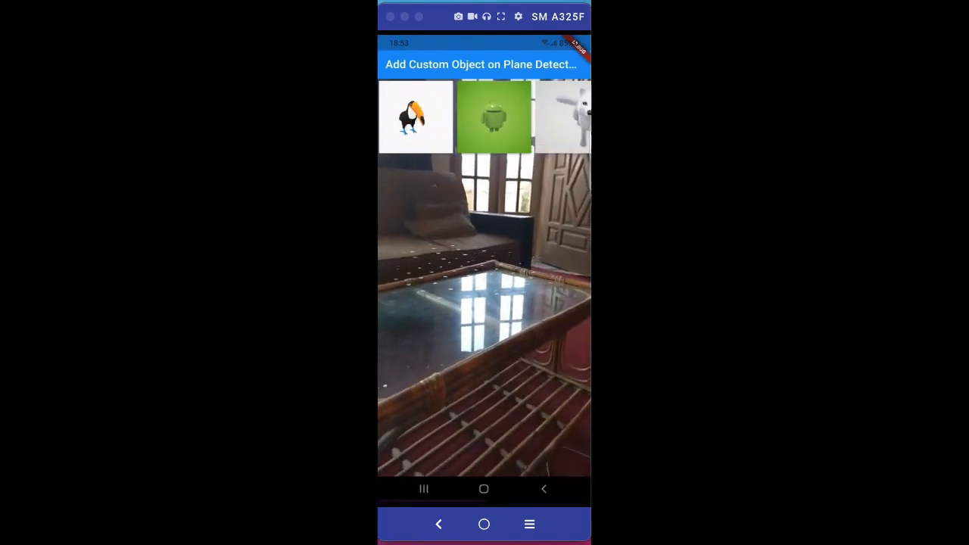
Briefly pick the toucan, then select the green Android robot as the model to place.
click(416, 116)
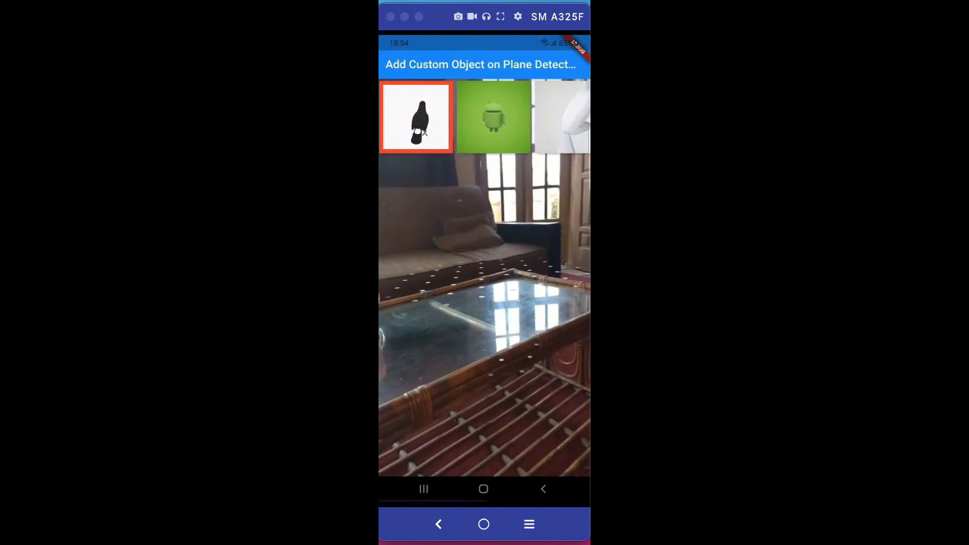
click(493, 115)
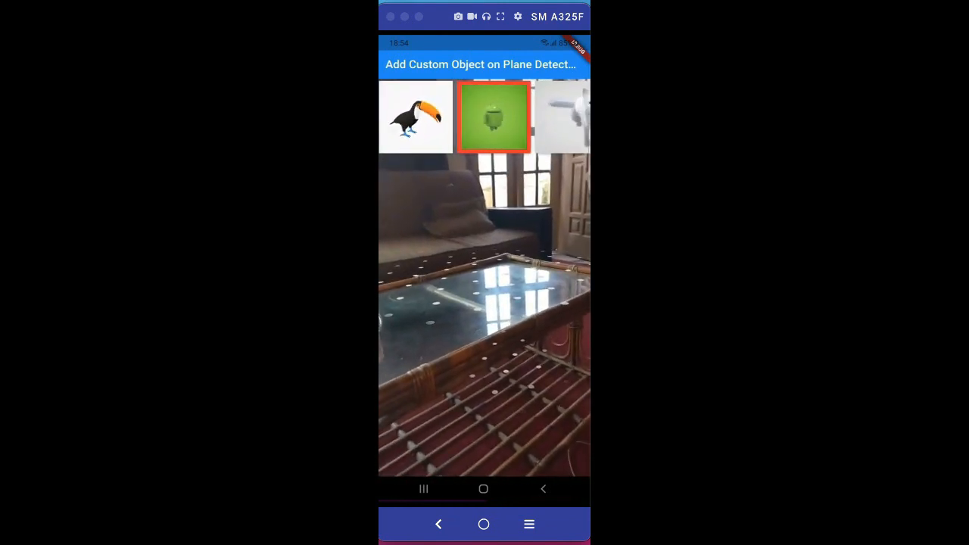